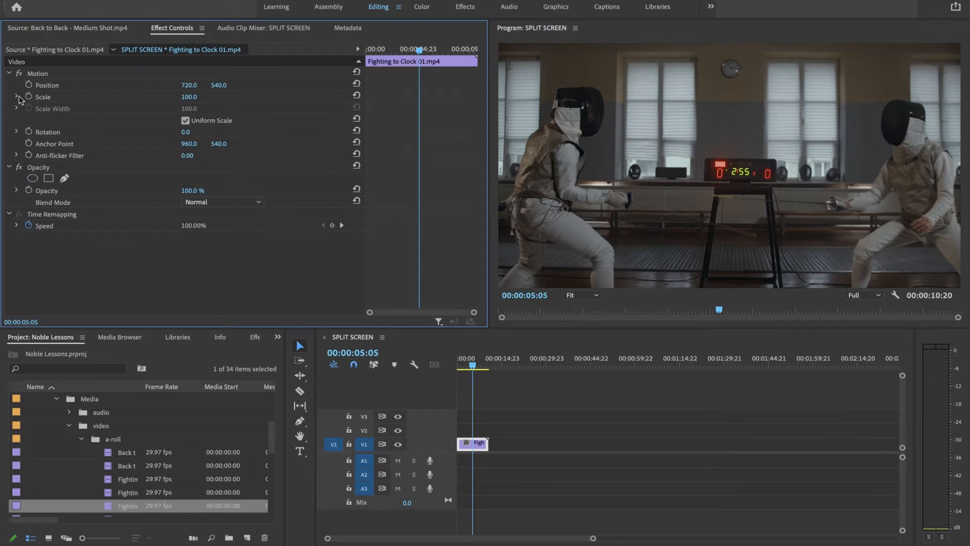
- Scale the Fighting to Clock clip to 50 and move its Position X to about 1106
left_click(17, 97)
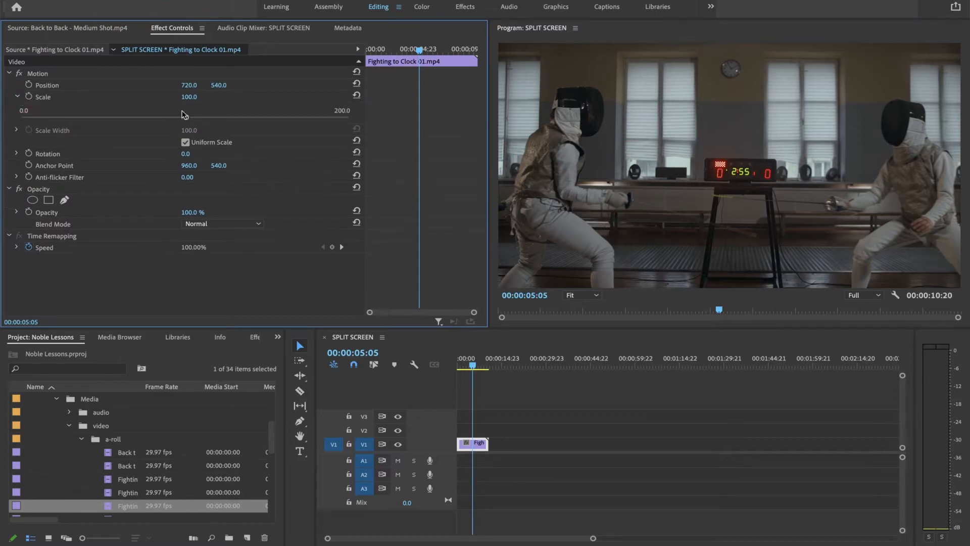
left_click_drag(183, 117, 116, 117)
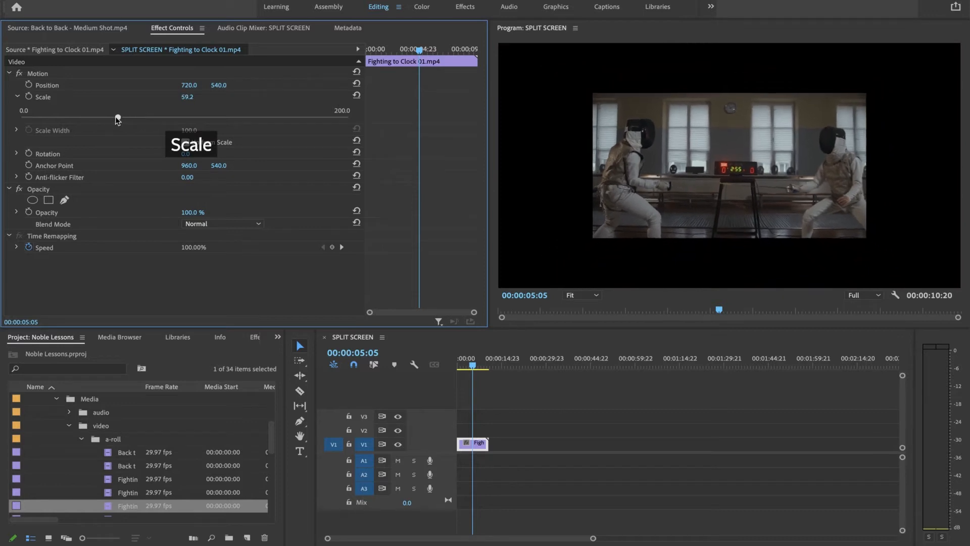
left_click_drag(117, 117, 95, 117)
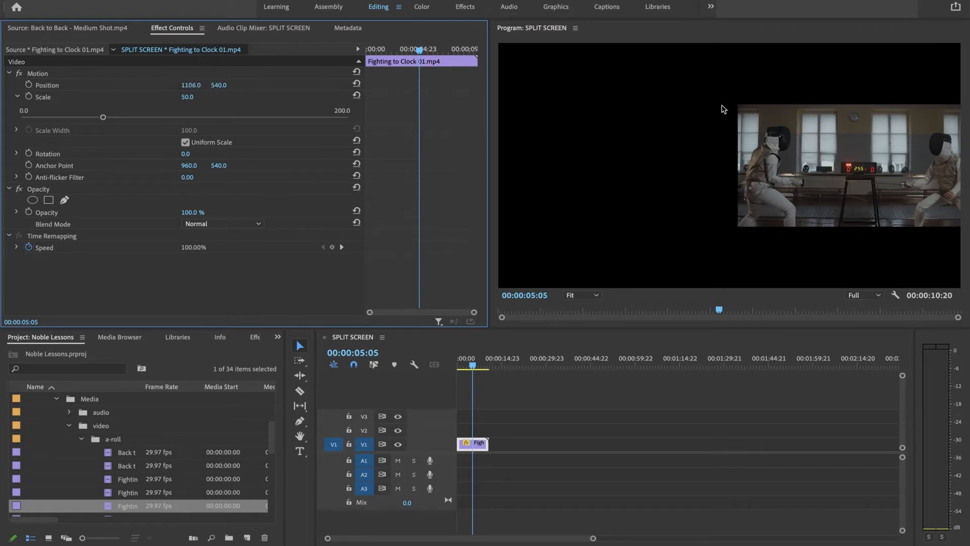
mouse_move(735, 154)
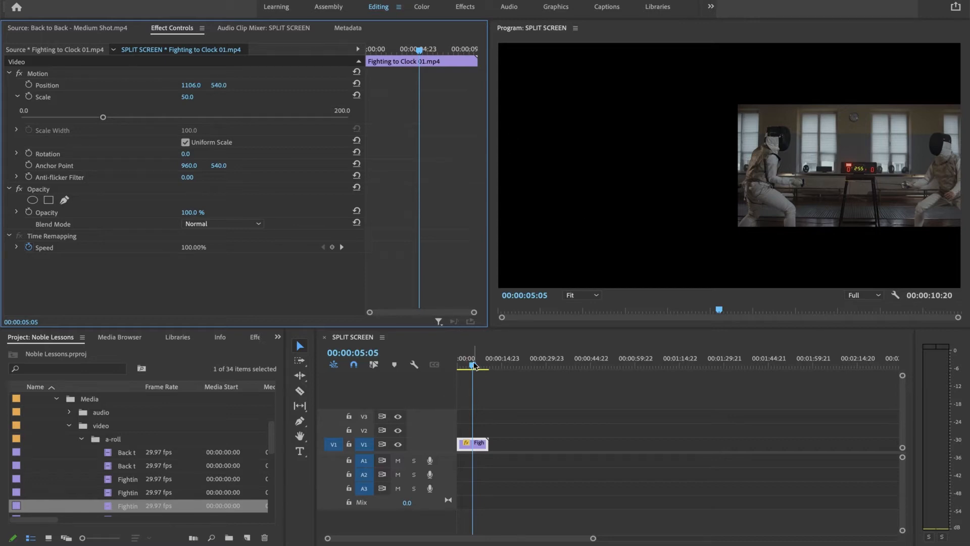
- Place Back to Back - Close Up.mp4 on V2 above the fencing clip
double_click(125, 451)
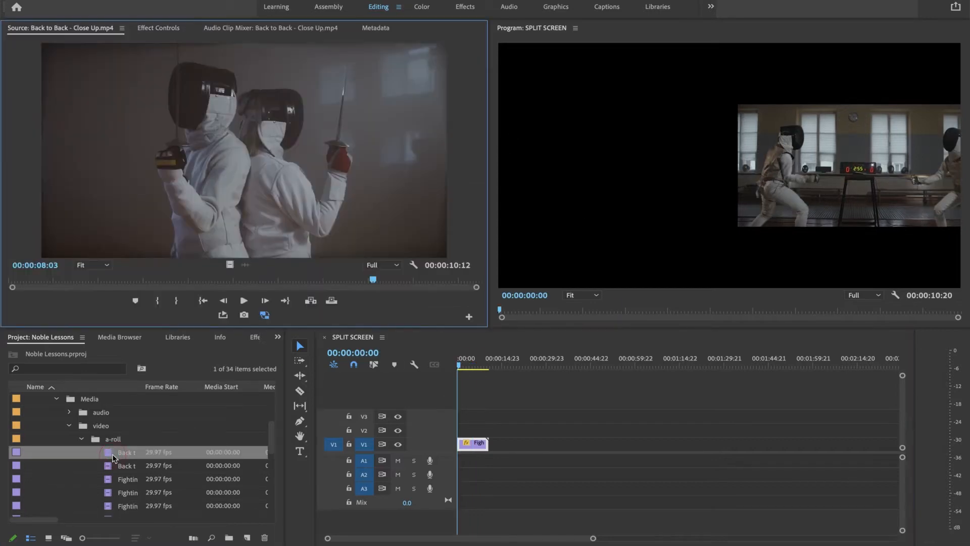
left_click(127, 478)
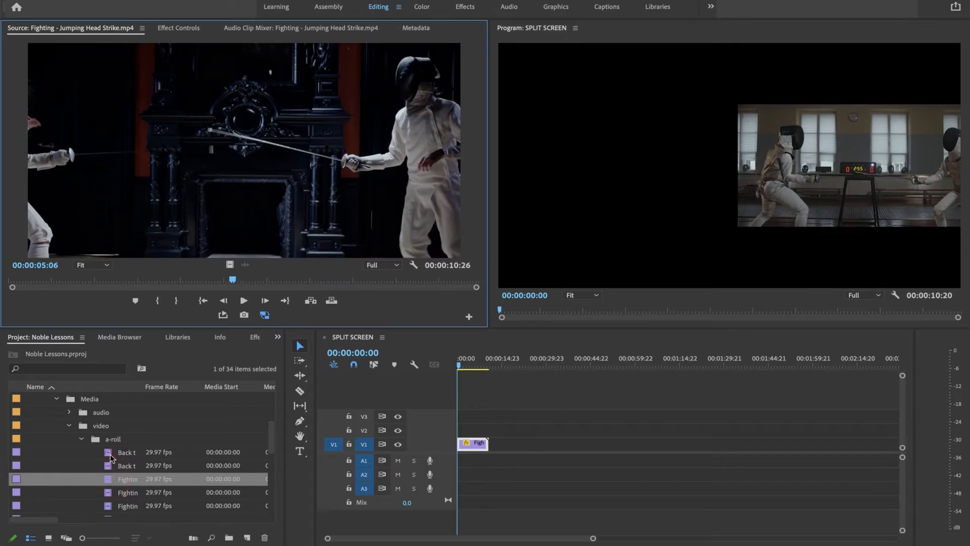
double_click(125, 453)
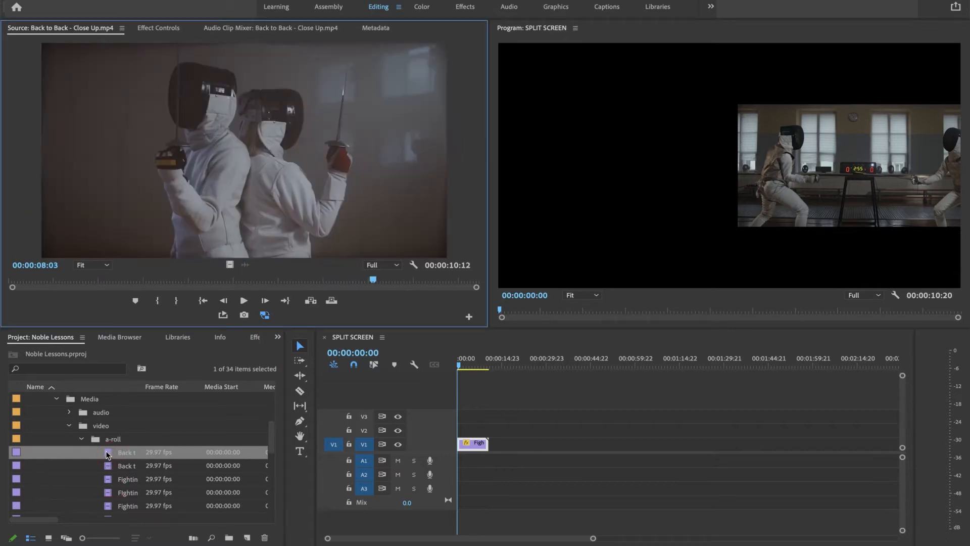
mouse_move(244, 271)
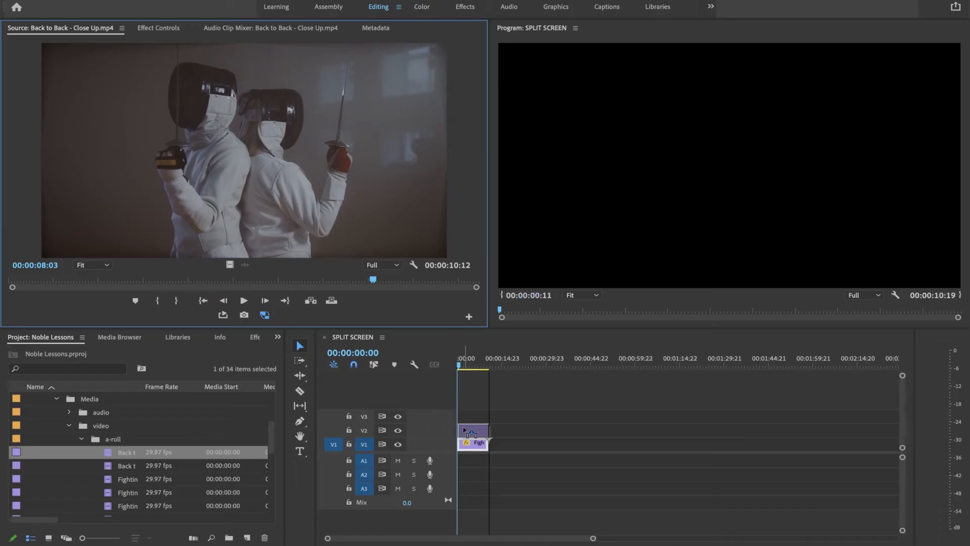
left_click_drag(473, 431, 478, 429)
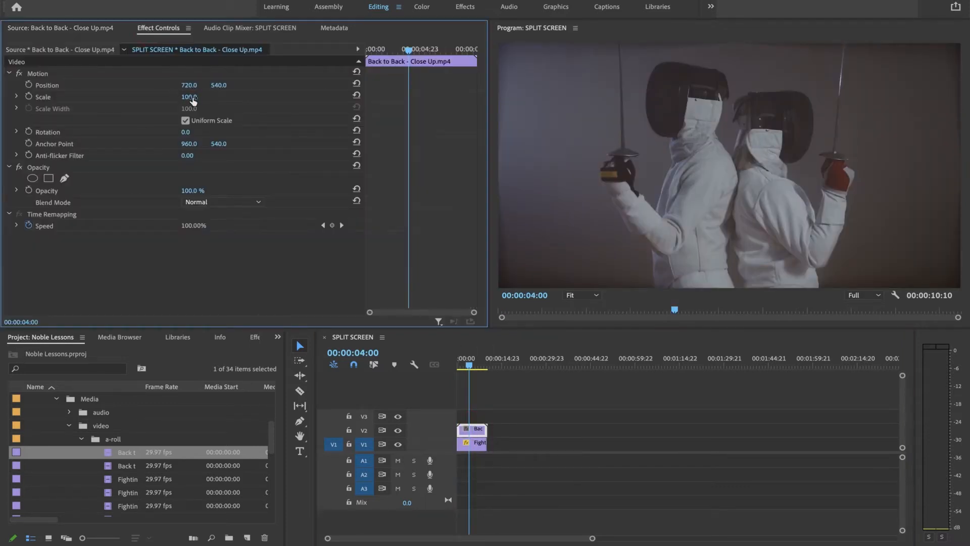
- Scale the close-up to 50 and shift it left to fill the left half
left_click_drag(189, 97, 198, 98)
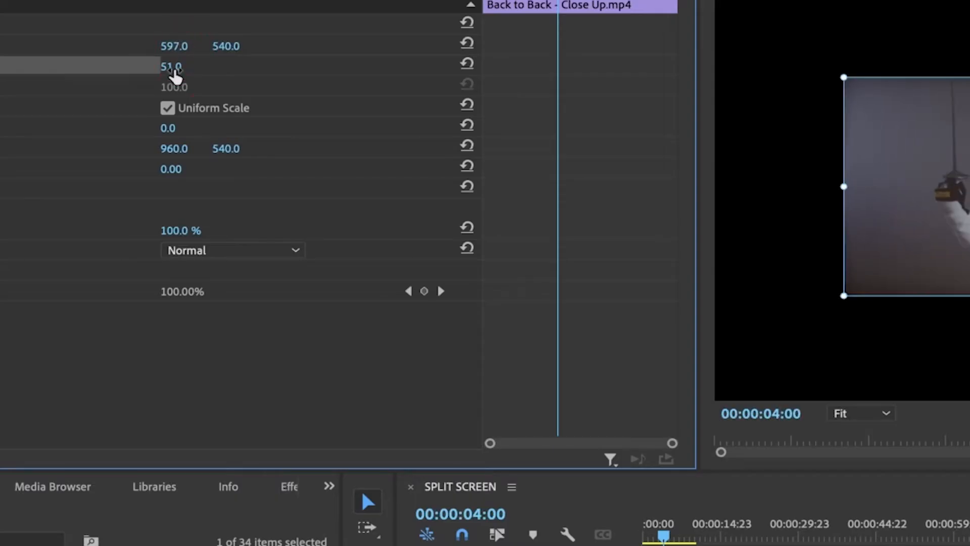
left_click_drag(170, 67, 166, 71)
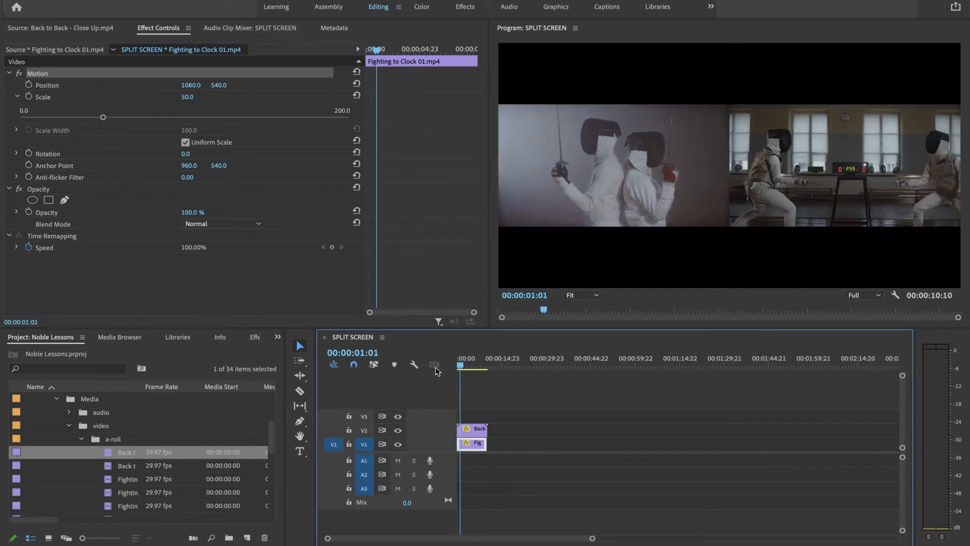
- Keyframe Position and Scale so the close-up grows from 50 to about 87 percent mid-clip
left_click(466, 366)
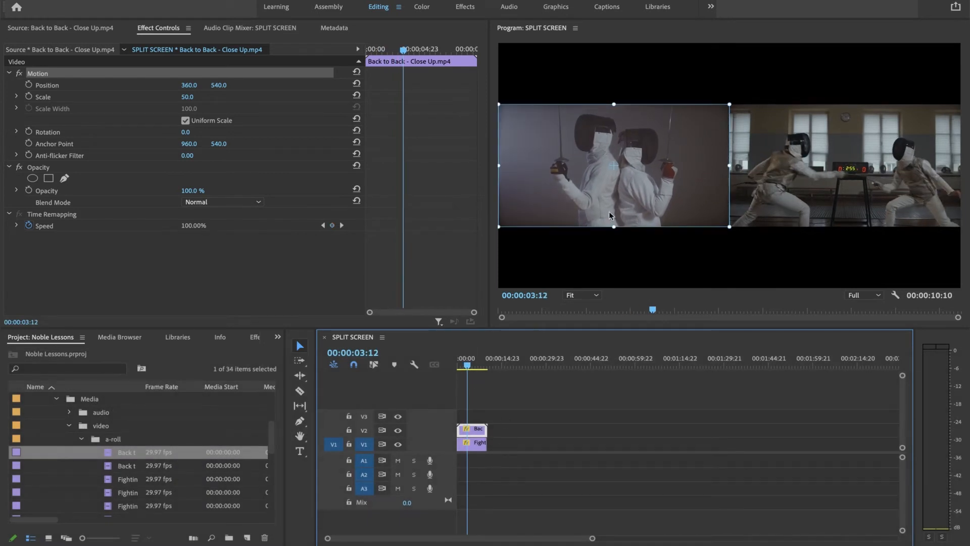
left_click_drag(613, 165, 624, 161)
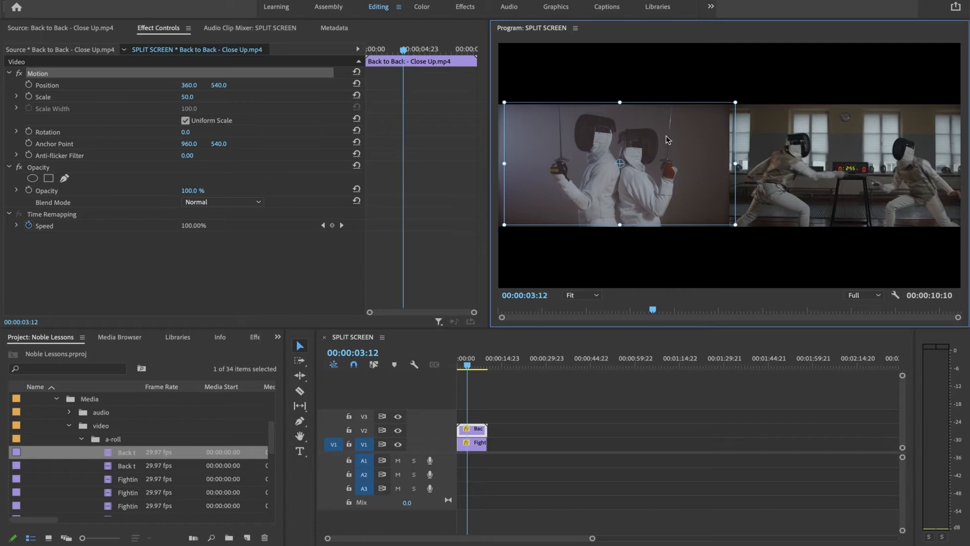
mouse_move(706, 180)
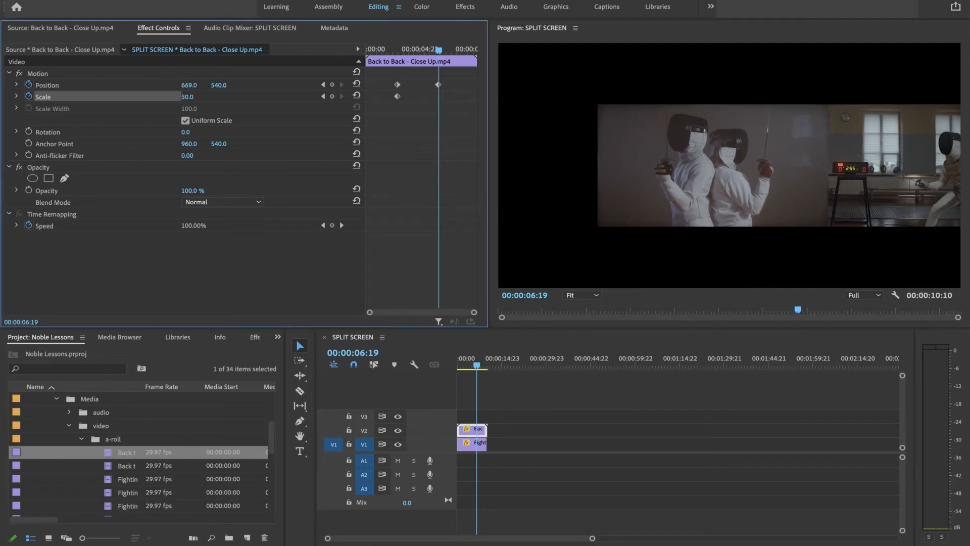
left_click_drag(189, 84, 207, 85)
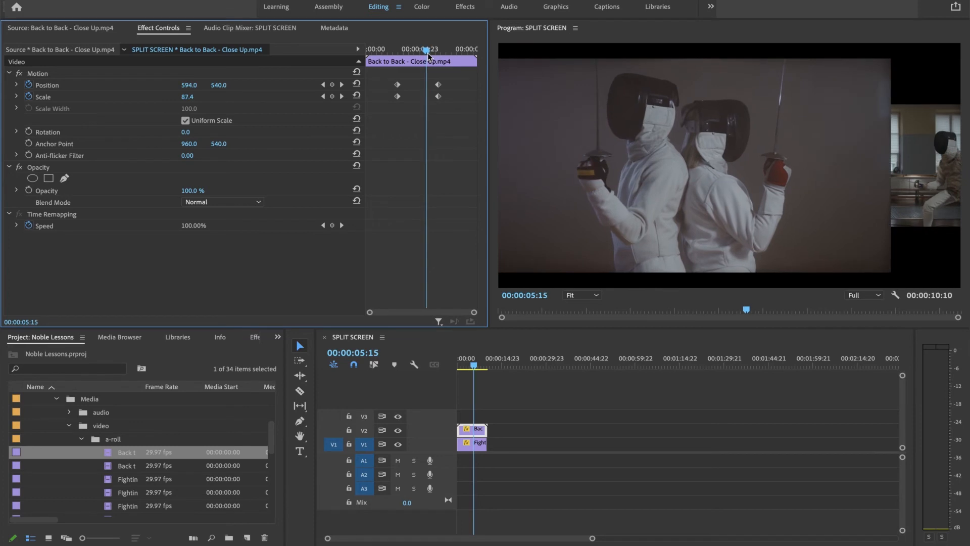
mouse_move(942, 103)
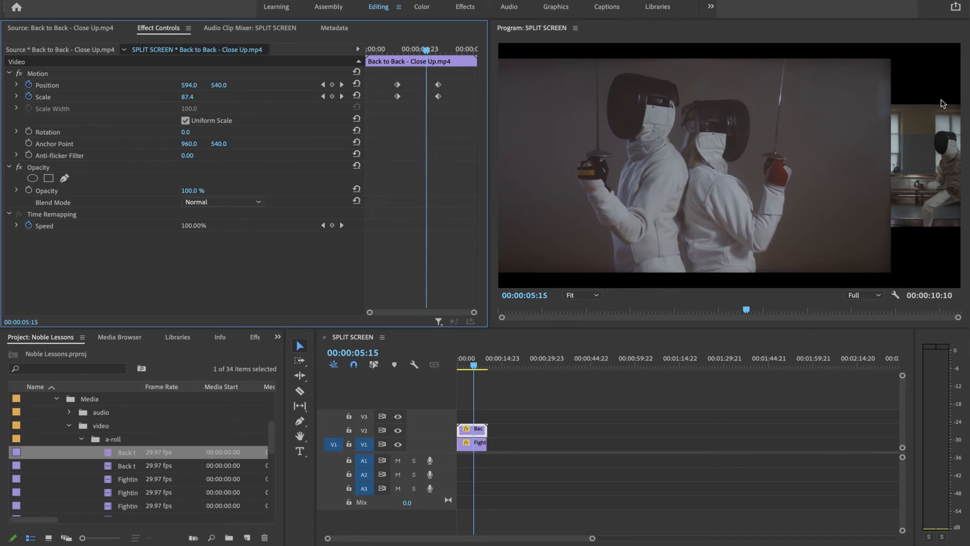
mouse_move(916, 111)
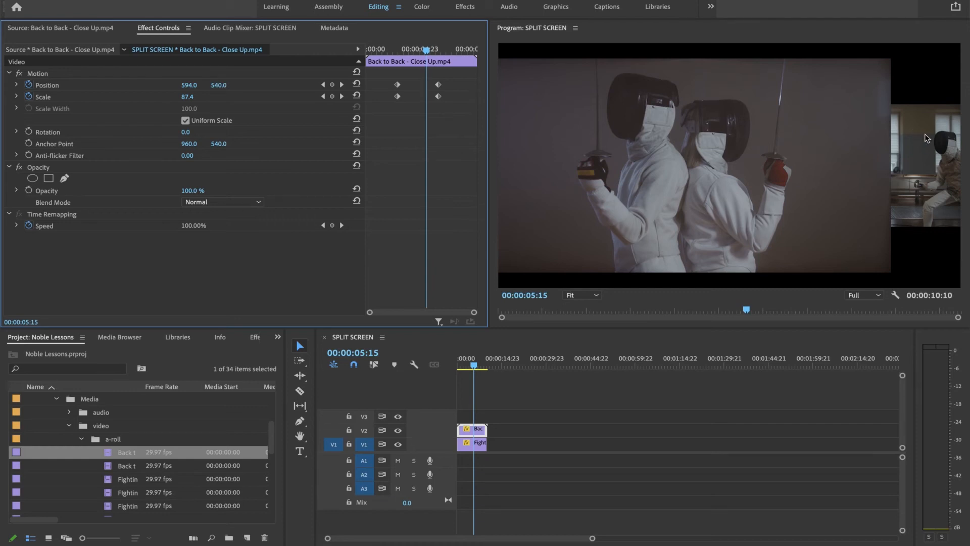
mouse_move(635, 339)
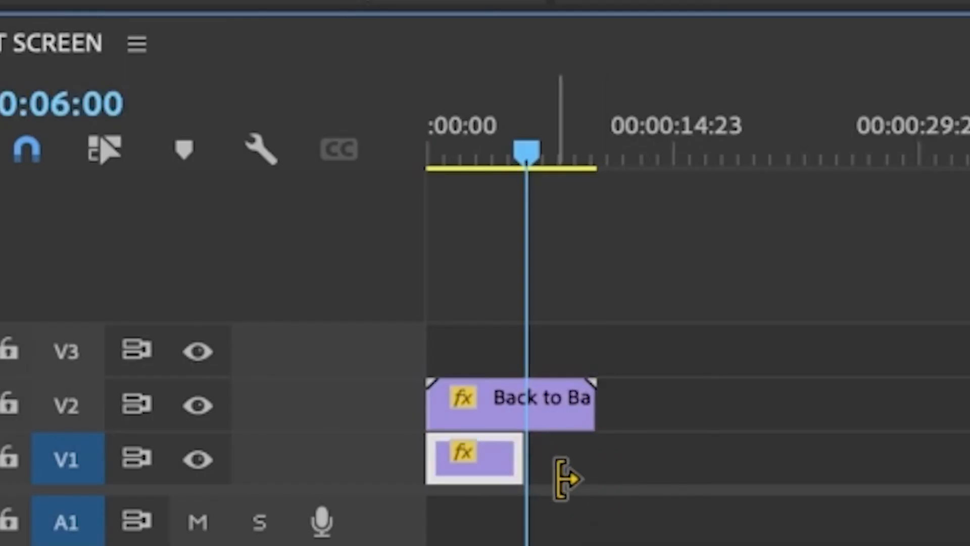
- Apply the default cross dissolve to the out edge of Fighting to Clock 01.mp4
left_click(440, 148)
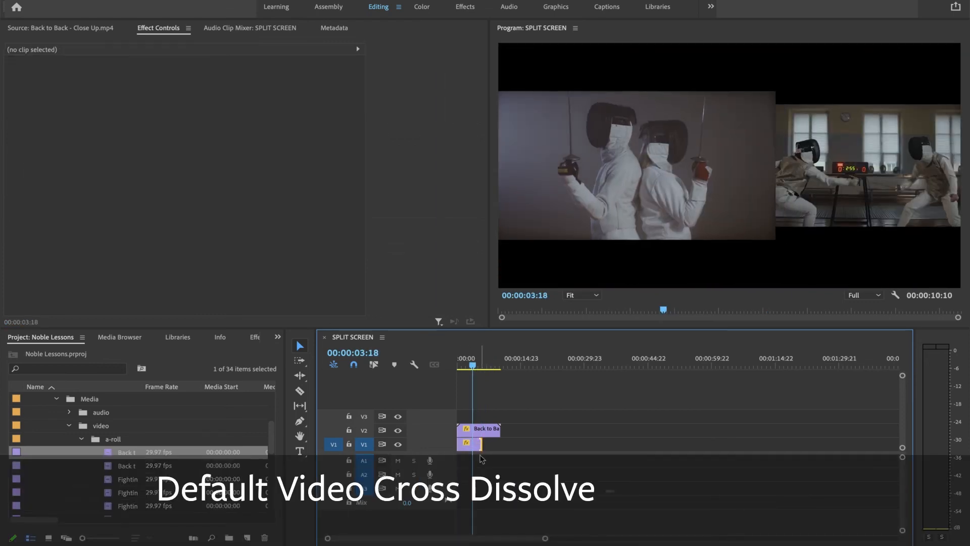
key("cmd+d")
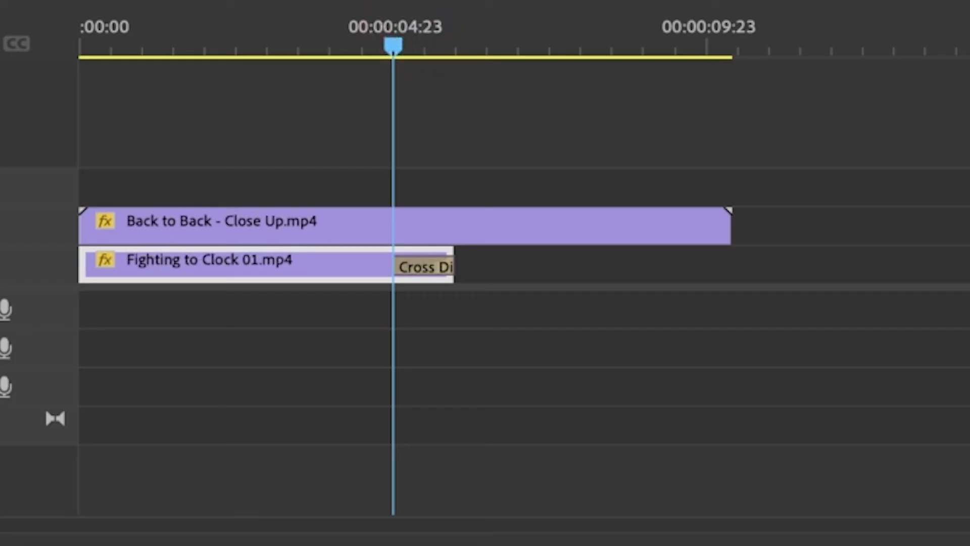
- Set the cross dissolve's duration to 200 frames, i.e. two seconds
left_click(423, 265)
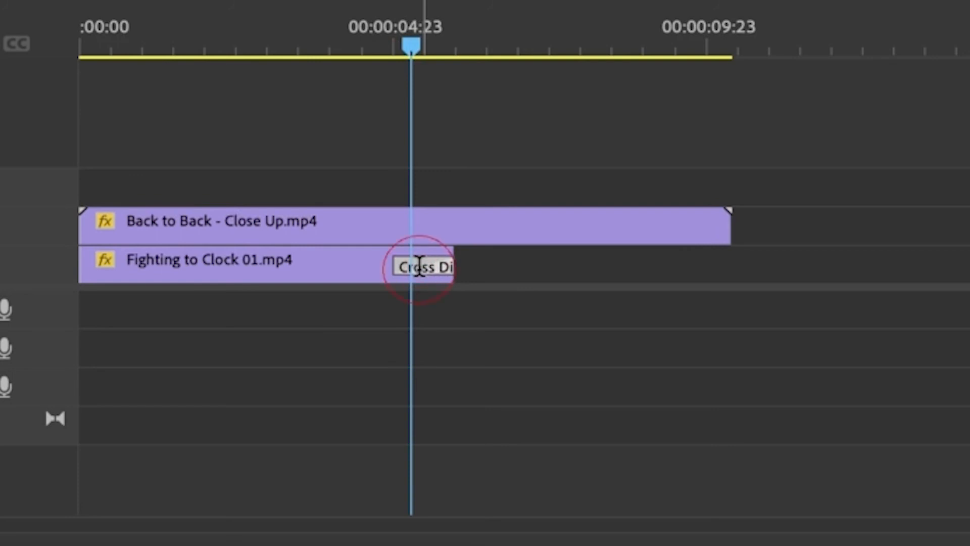
double_click(420, 266)
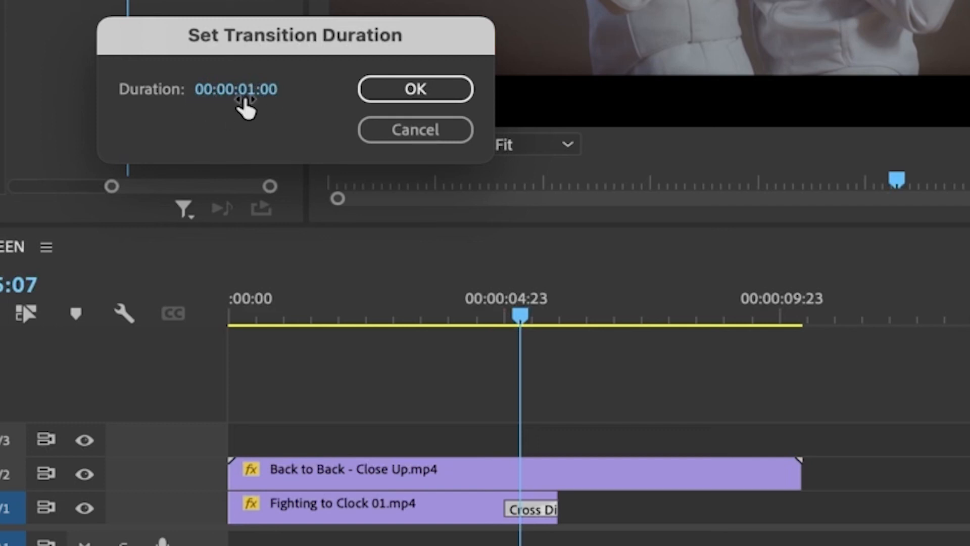
left_click(263, 89)
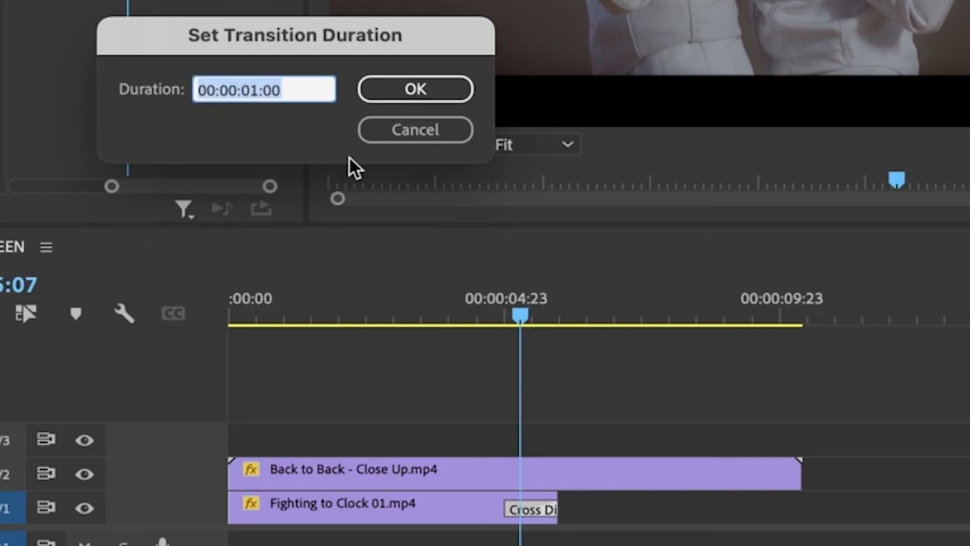
type("200")
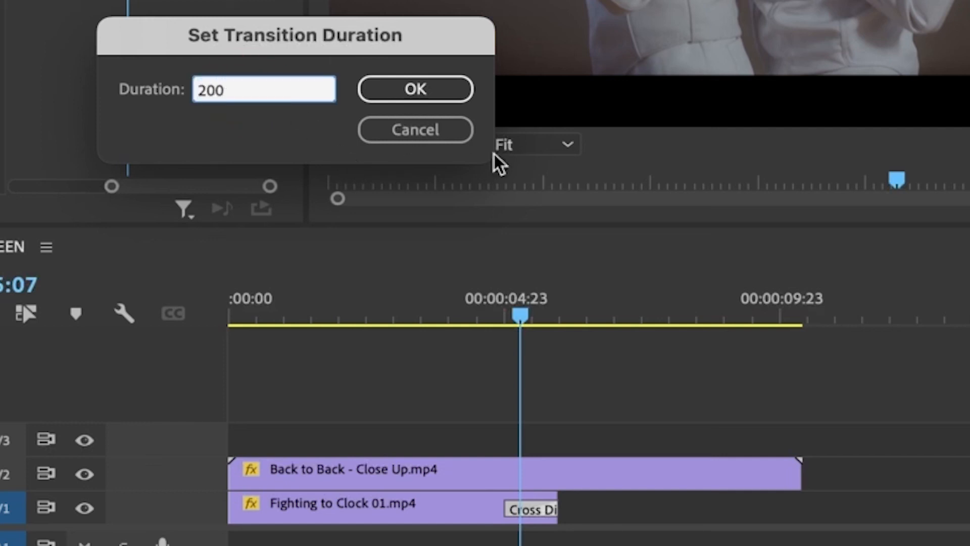
left_click(414, 88)
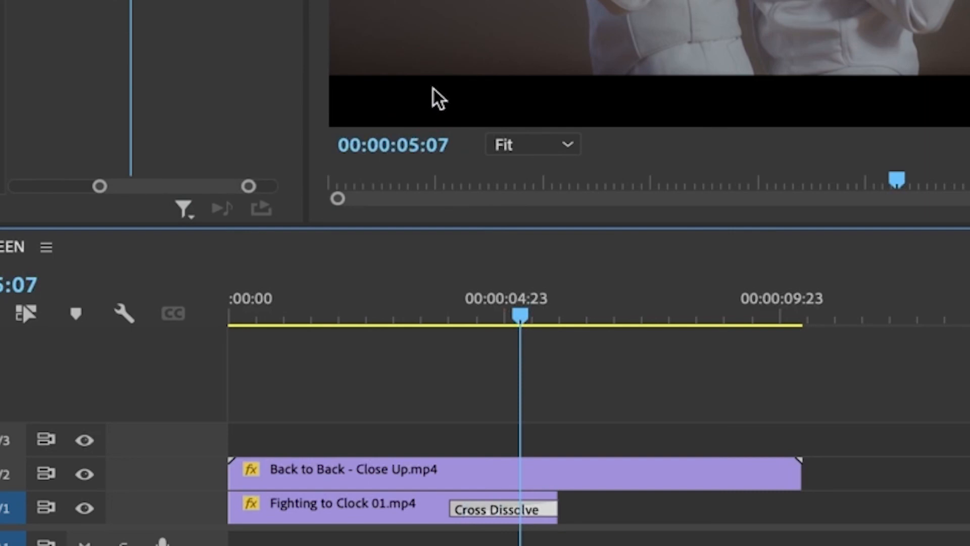
mouse_move(514, 520)
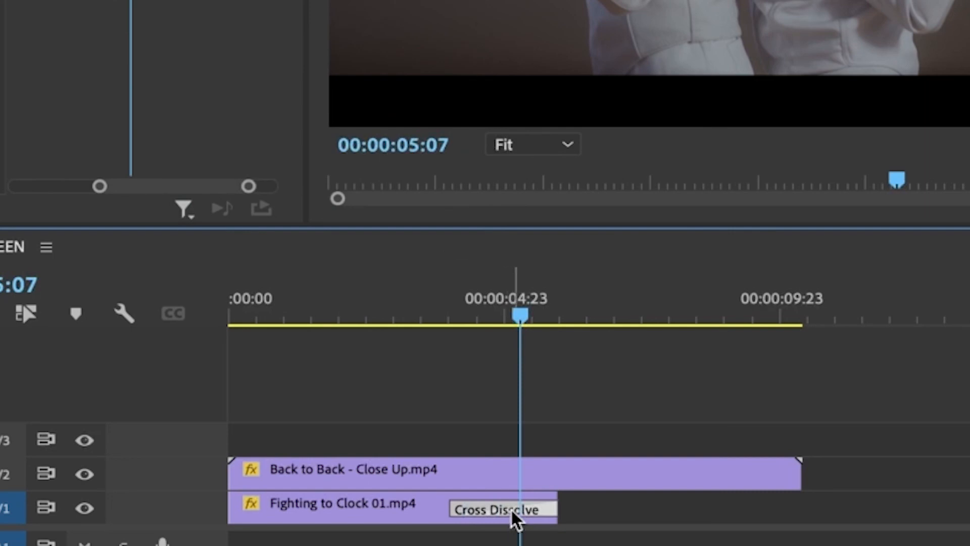